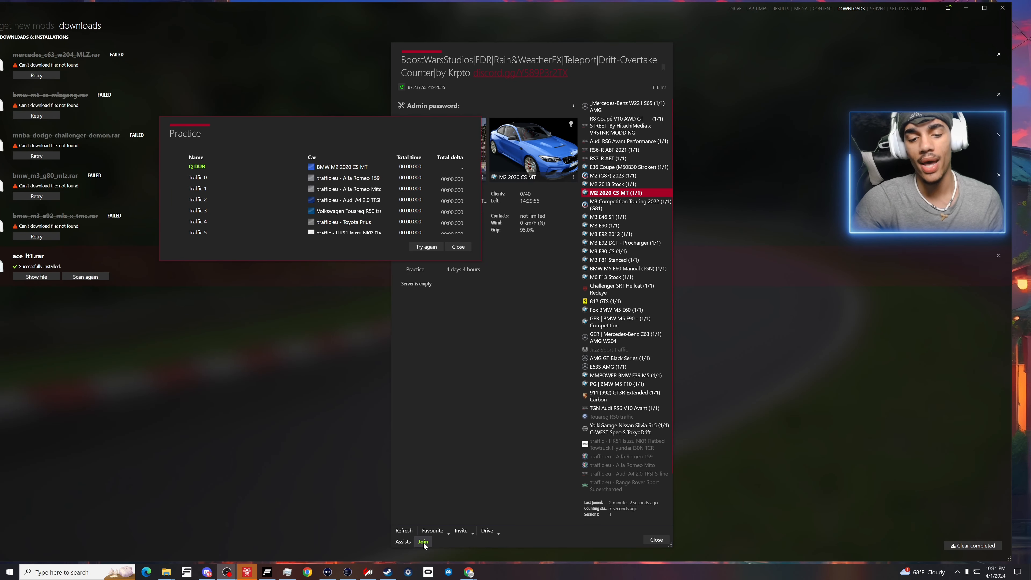
Step: Join the BoostWarsStudios FDR drift server from the server list
click(423, 542)
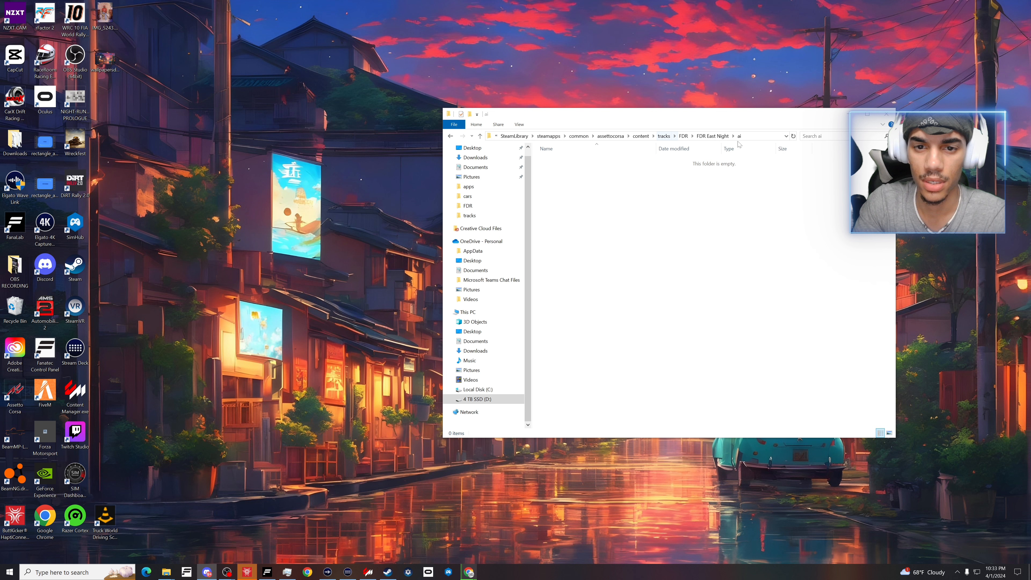
Step: Navigate back via Quick access into assettocorsa > content > cars
click(450, 136)
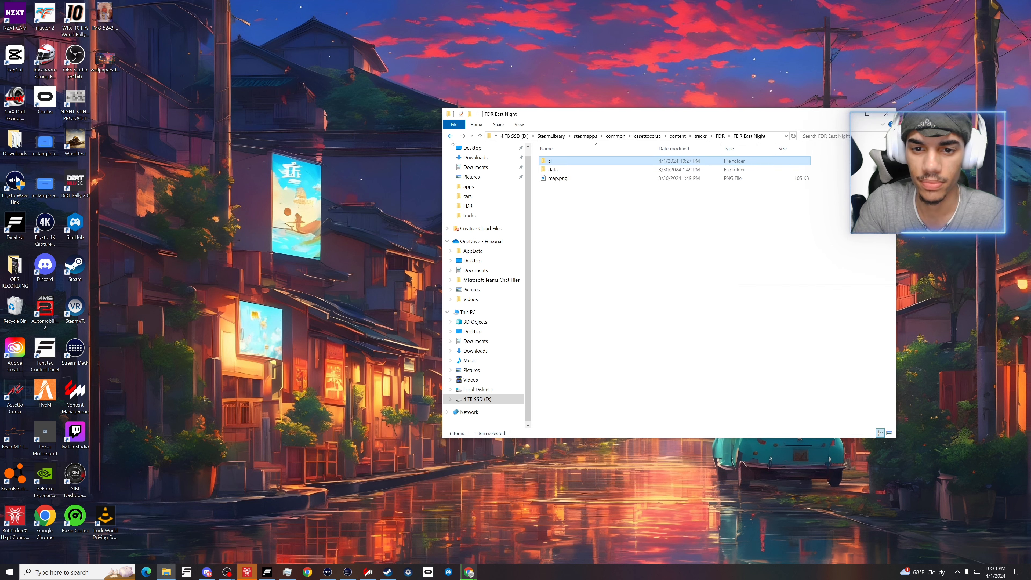
click(451, 136)
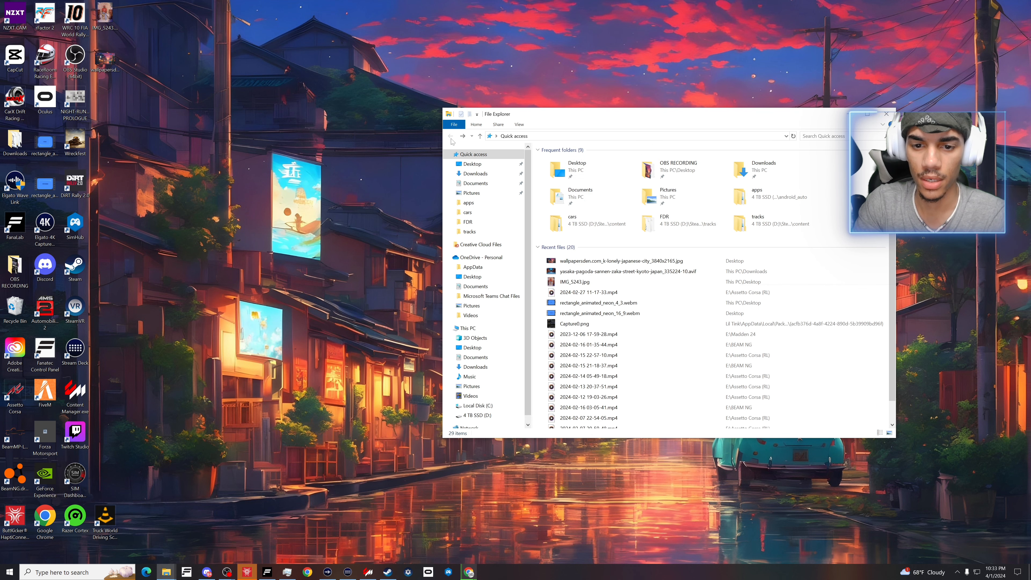
click(467, 212)
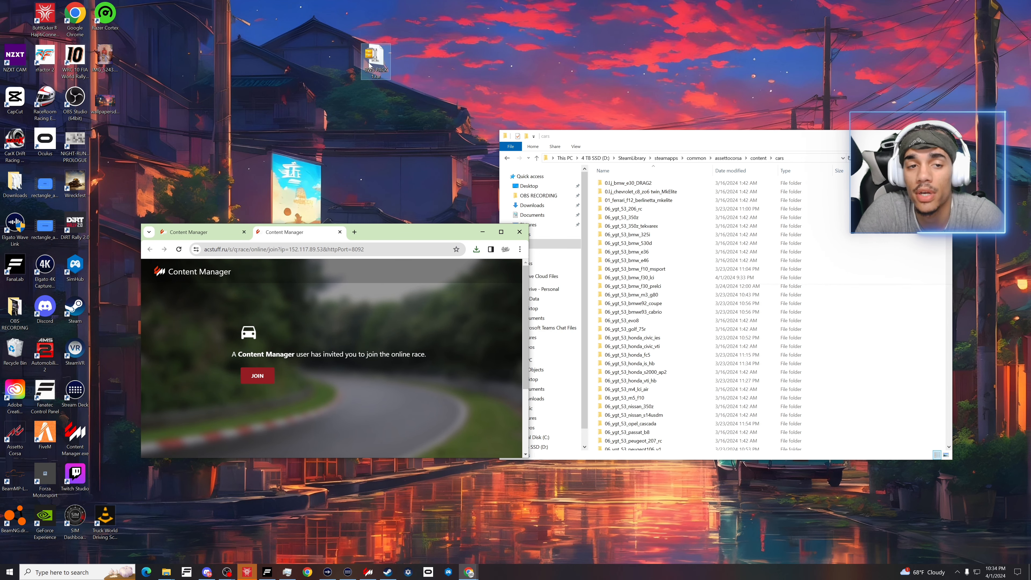
Step: Unzip BWS PACK 1.rar with WinZip to the Desktop as a BWS PACK 1 folder
right_click(375, 55)
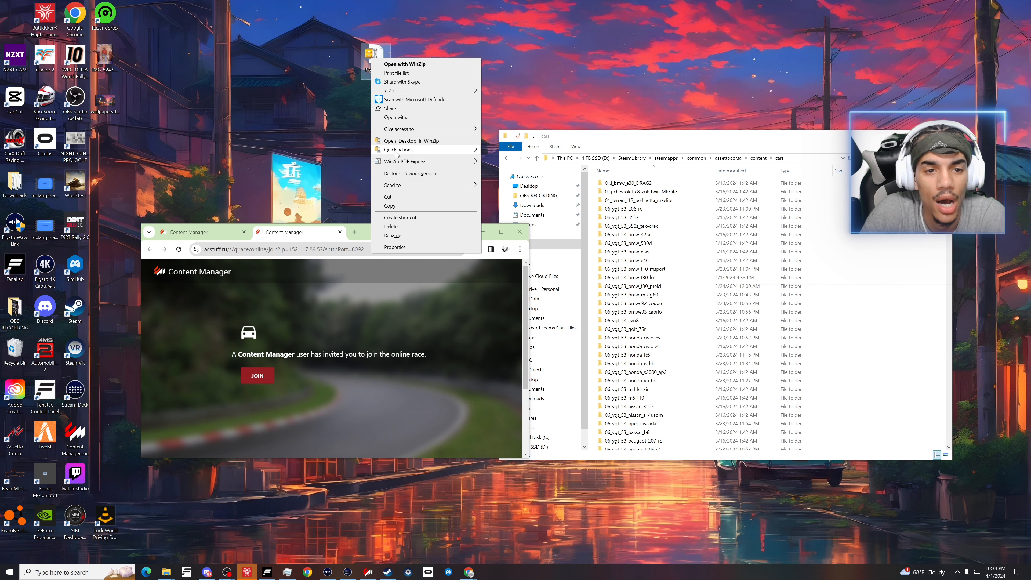
click(164, 97)
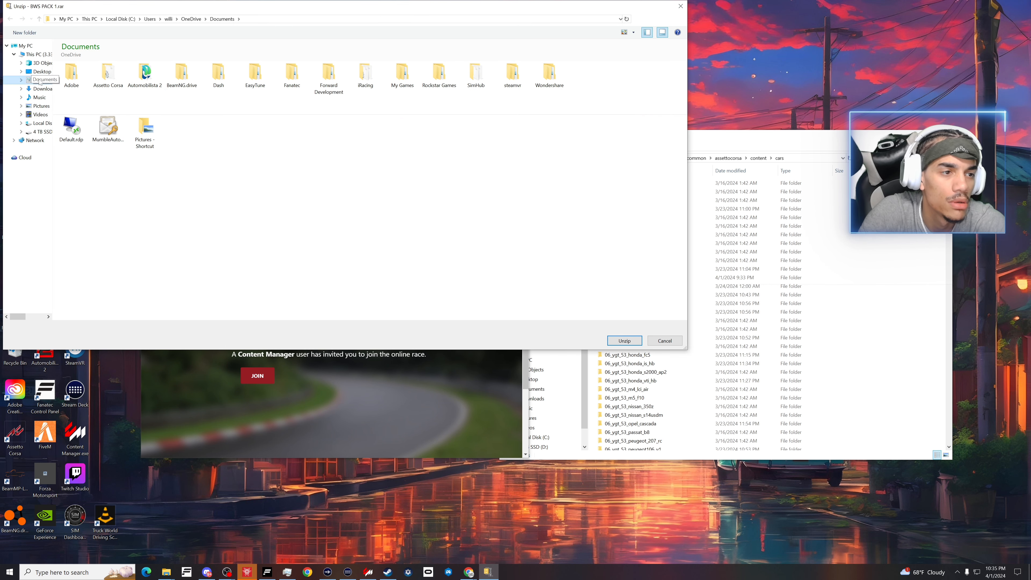
click(41, 71)
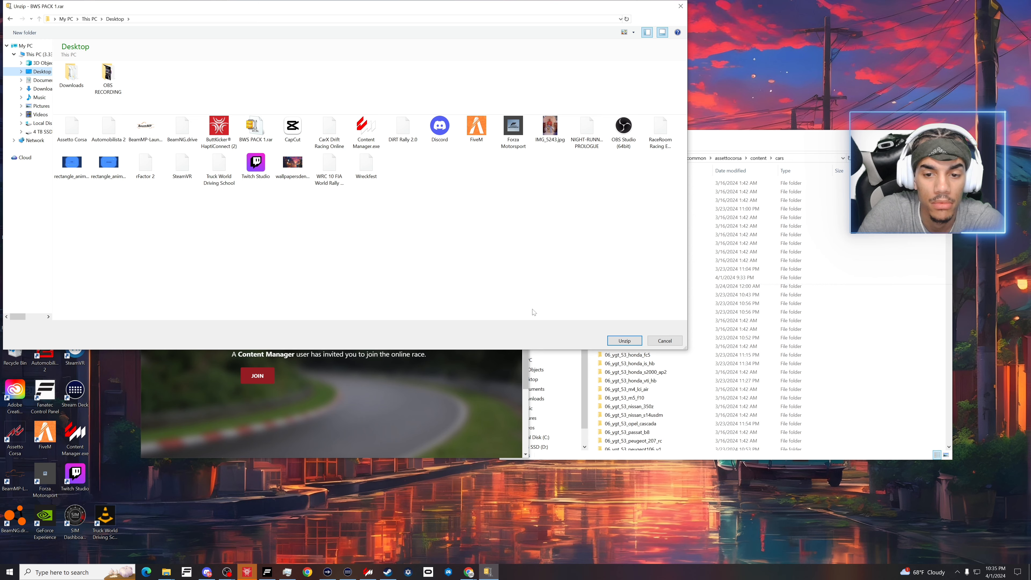
click(625, 340)
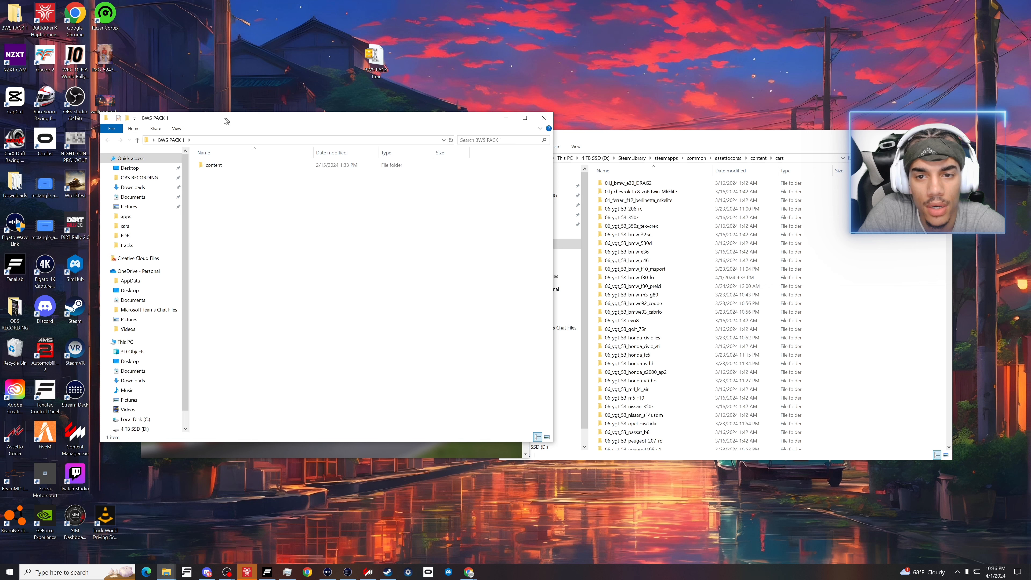
Step: Check the extracted content folder, then browse D: > SteamLibrary toward the assettocorsa game folder
double_click(214, 164)
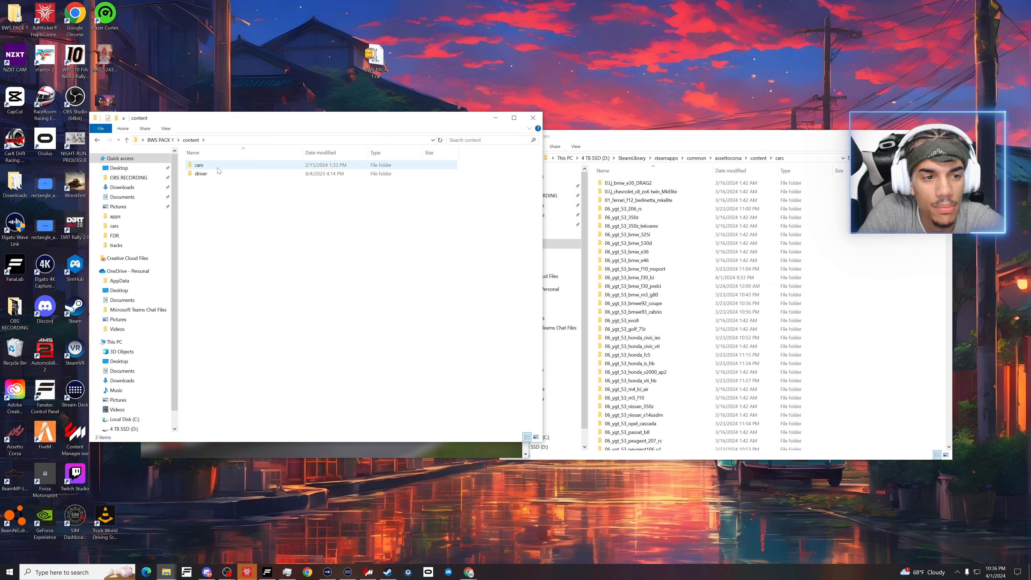
click(127, 140)
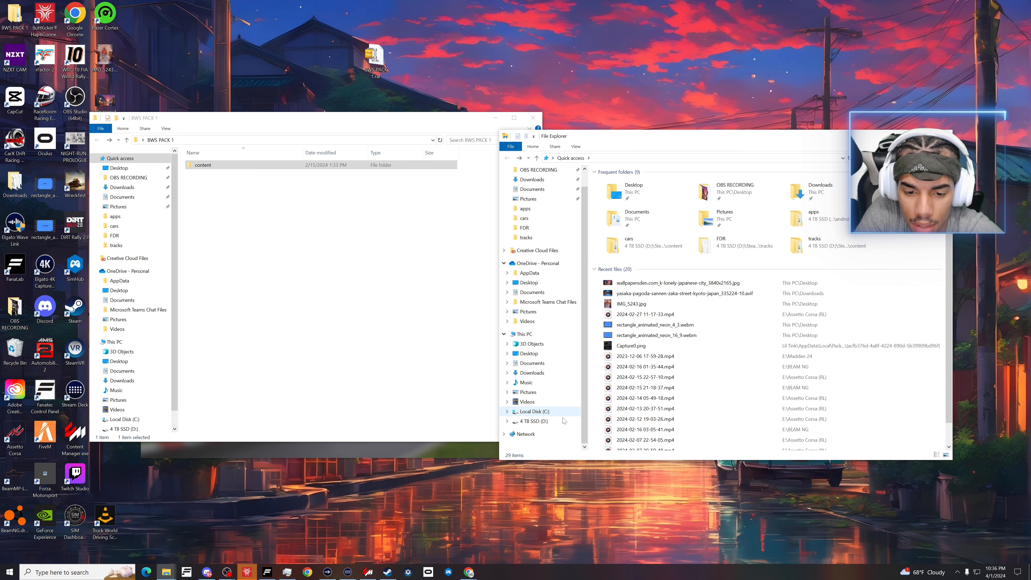
click(534, 421)
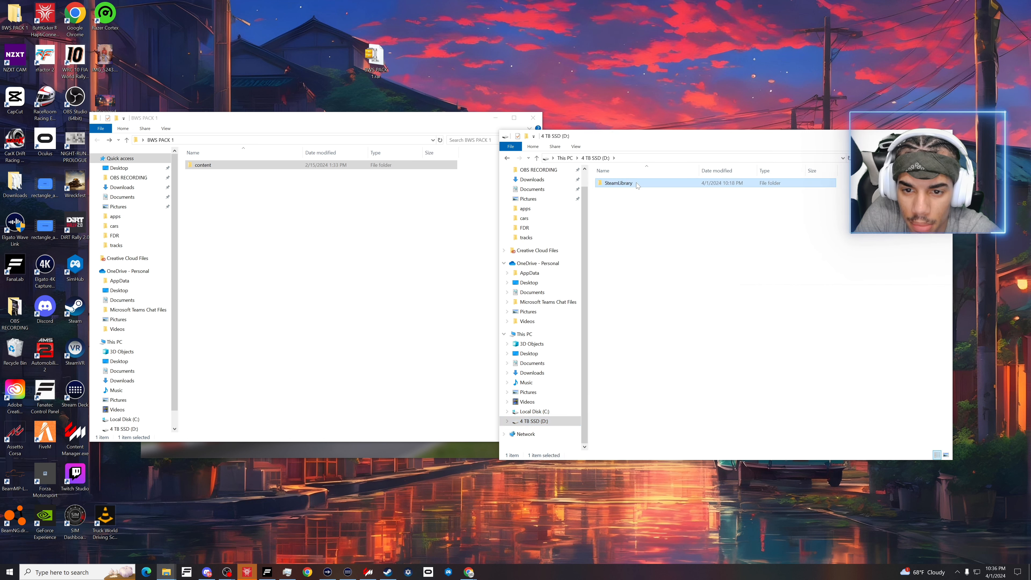
double_click(618, 183)
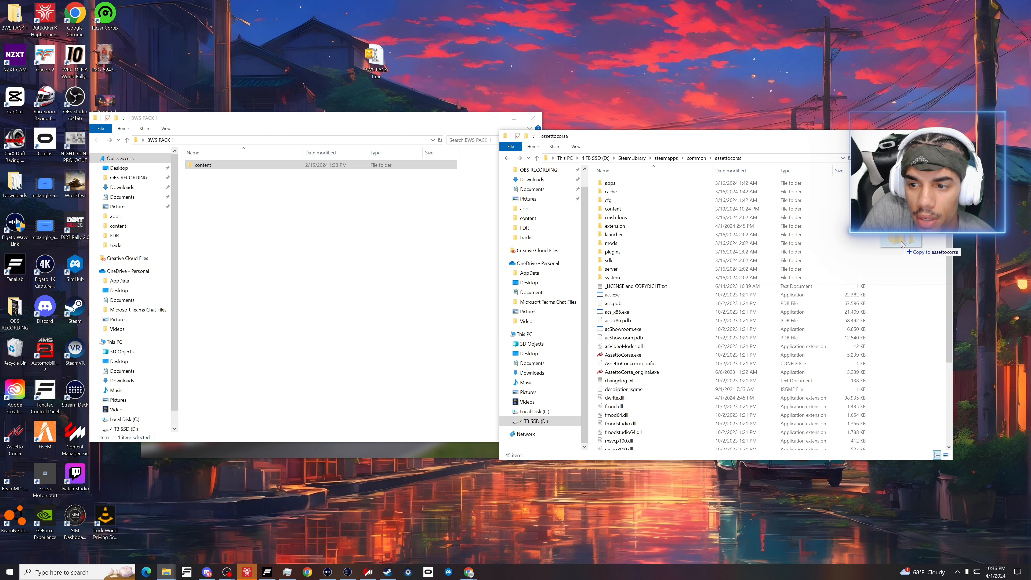
Step: Drop the content folder into assettocorsa and replace the files in the destination
click(899, 244)
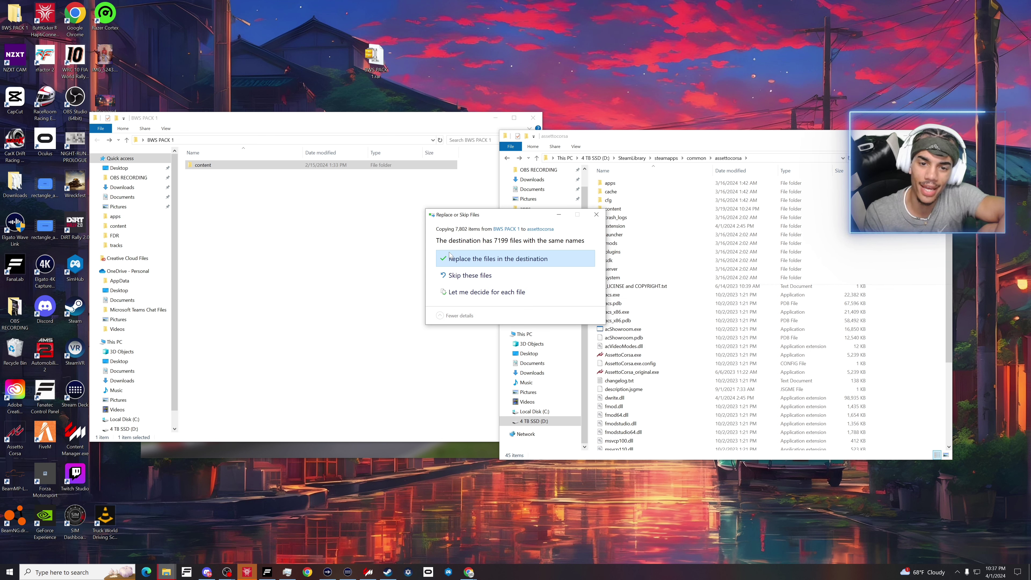
click(497, 258)
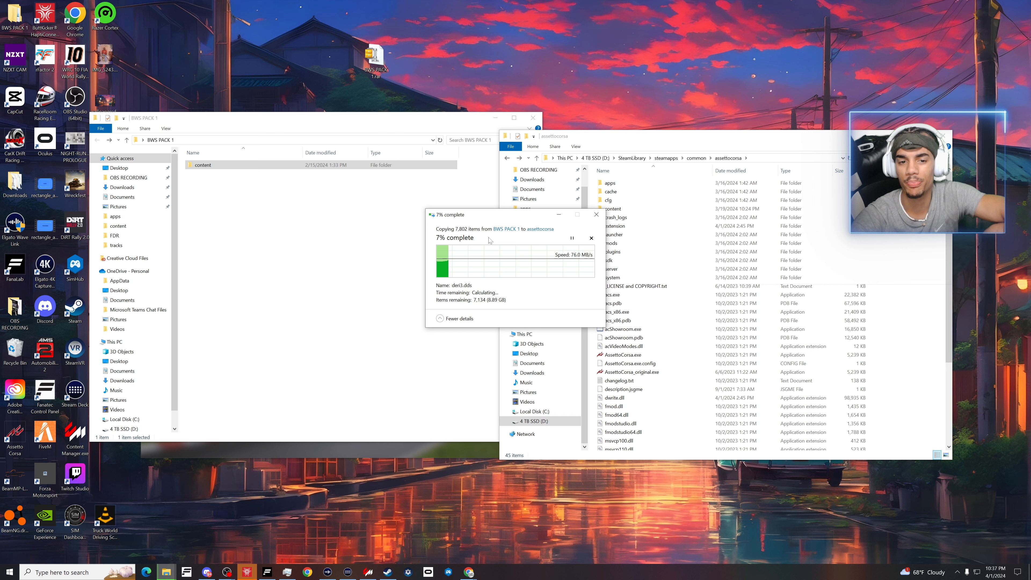